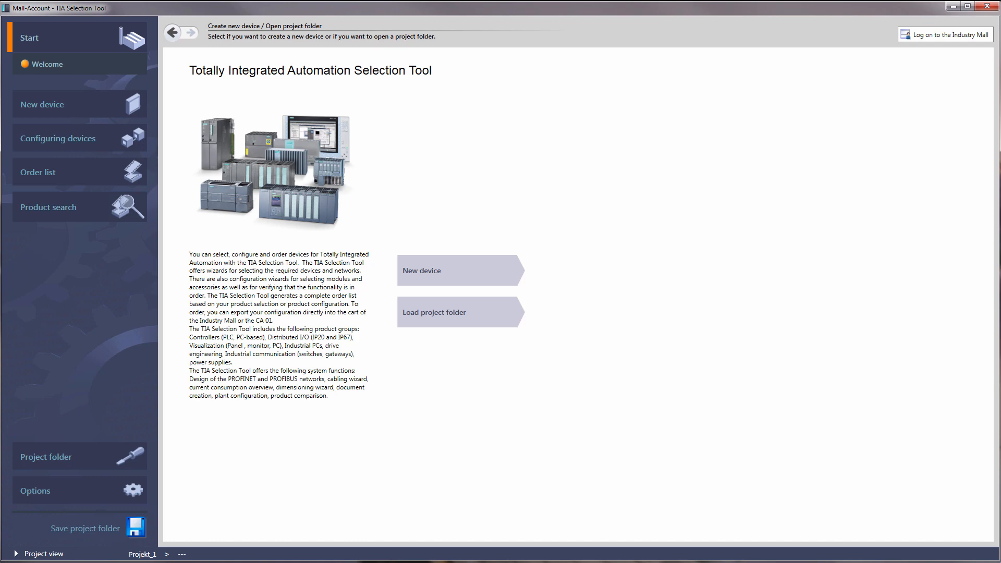
# Log on to the Industry Mall with login 'Your_Login' and its password.
pyautogui.click(949, 34)
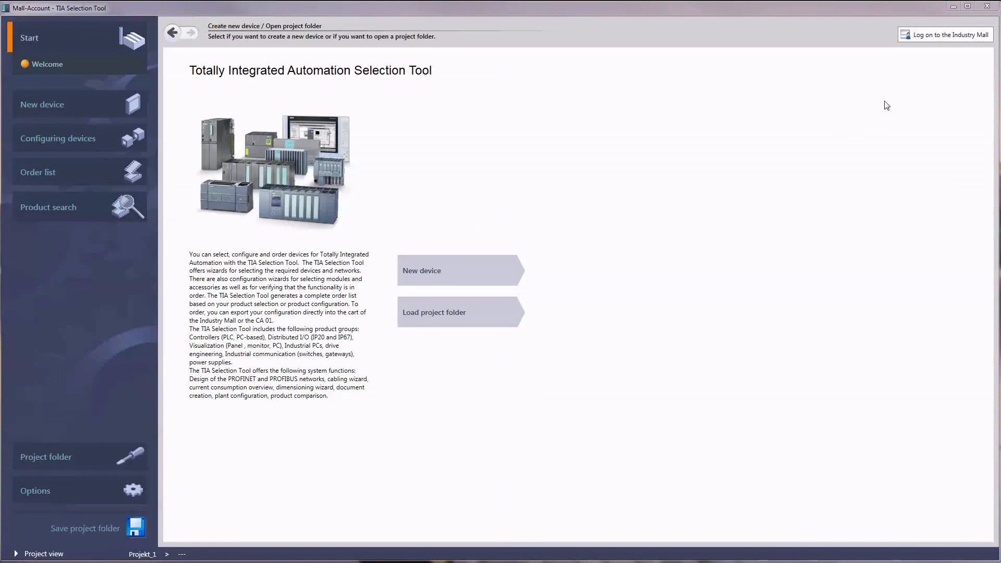
pyautogui.moveTo(946, 39)
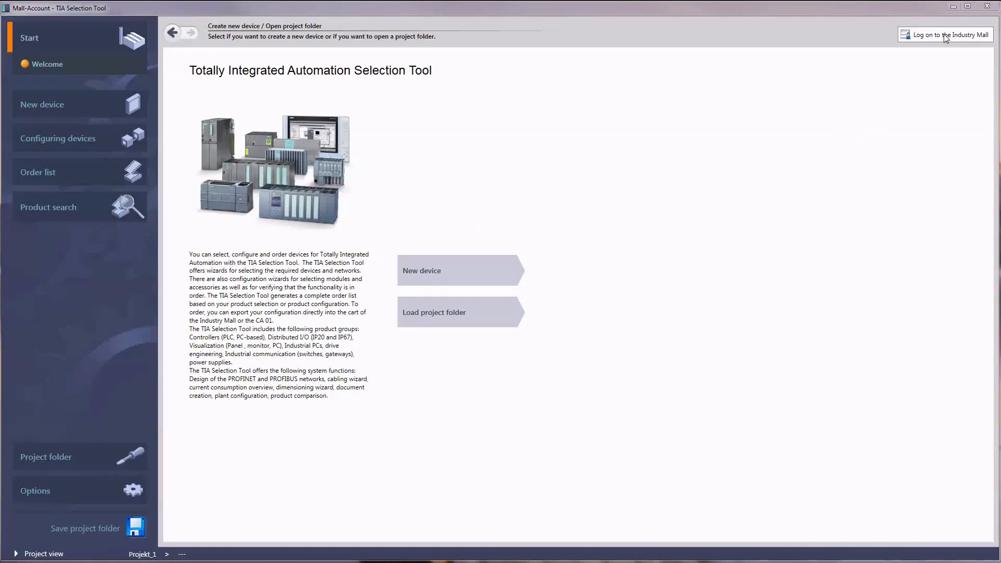
pyautogui.click(950, 34)
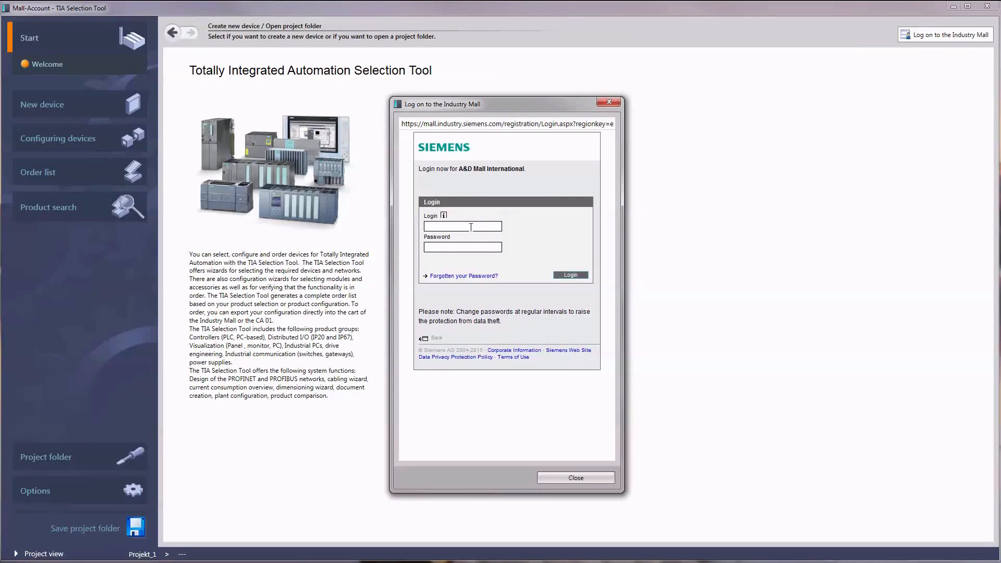
pyautogui.write('Your_Login')
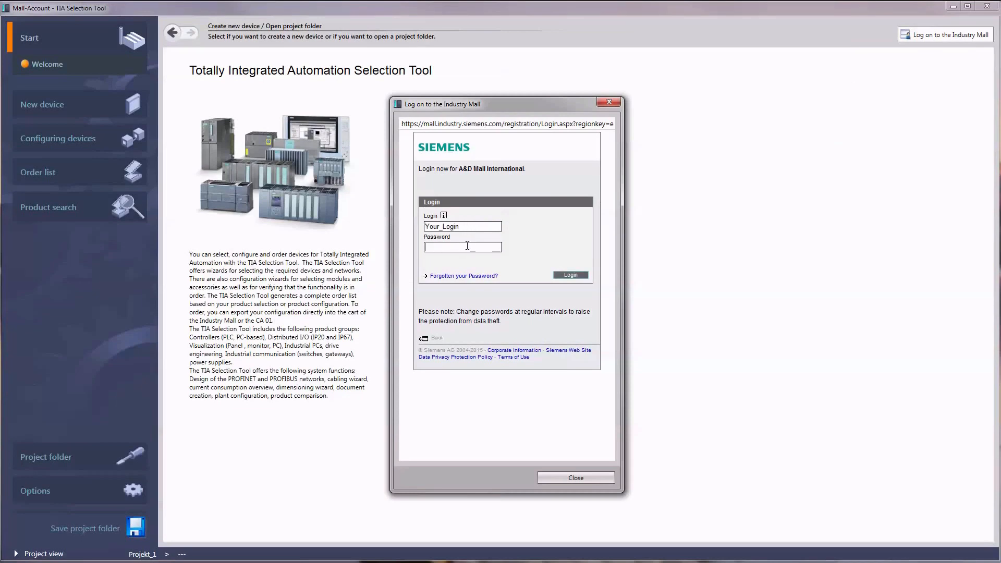
pyautogui.write('password')
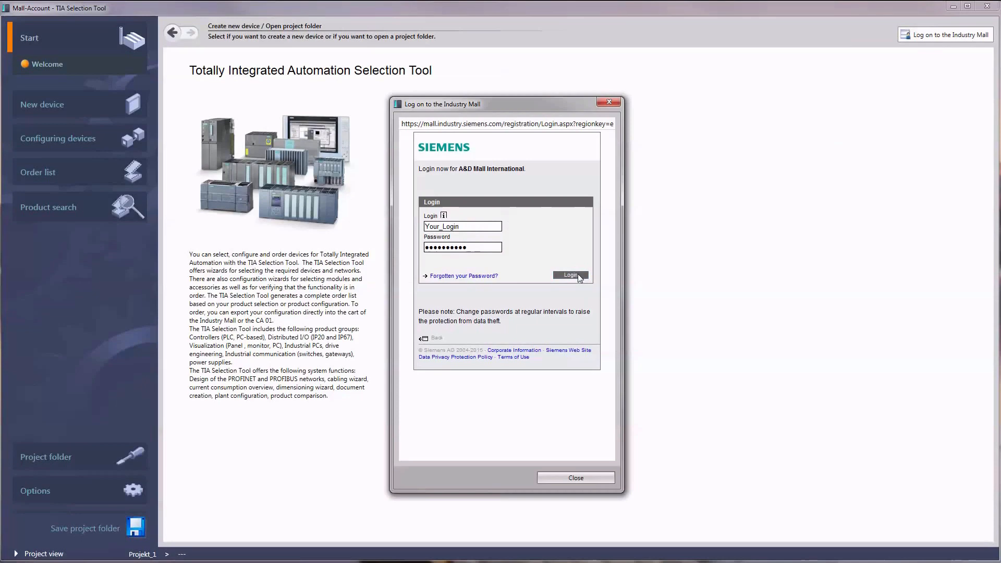
pyautogui.click(569, 275)
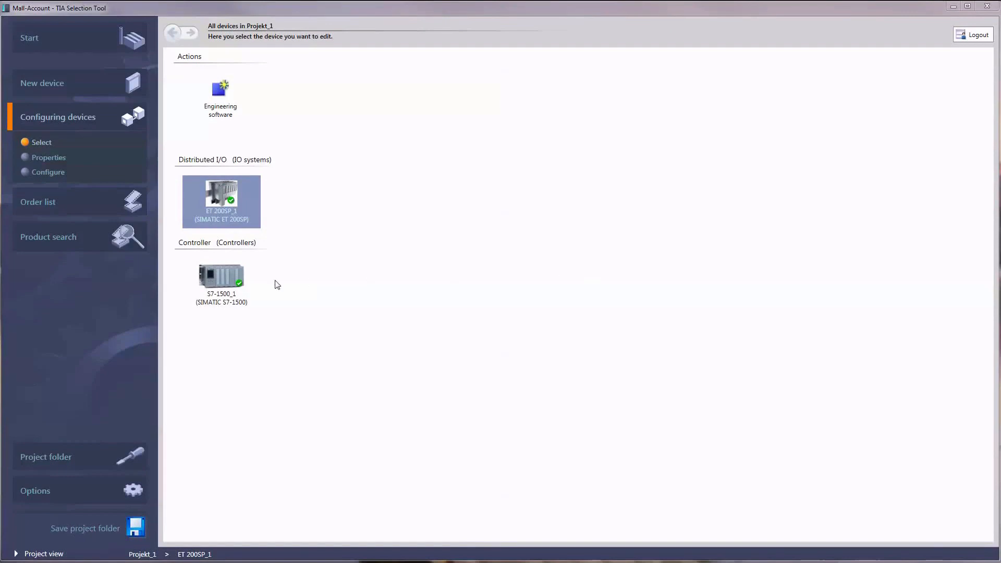
# Open S7-1500_1's rack configuration and compare CPU 1516-3 PN/DP with CPU 1516F-3 PN/DP prices.
pyautogui.doubleClick(222, 275)
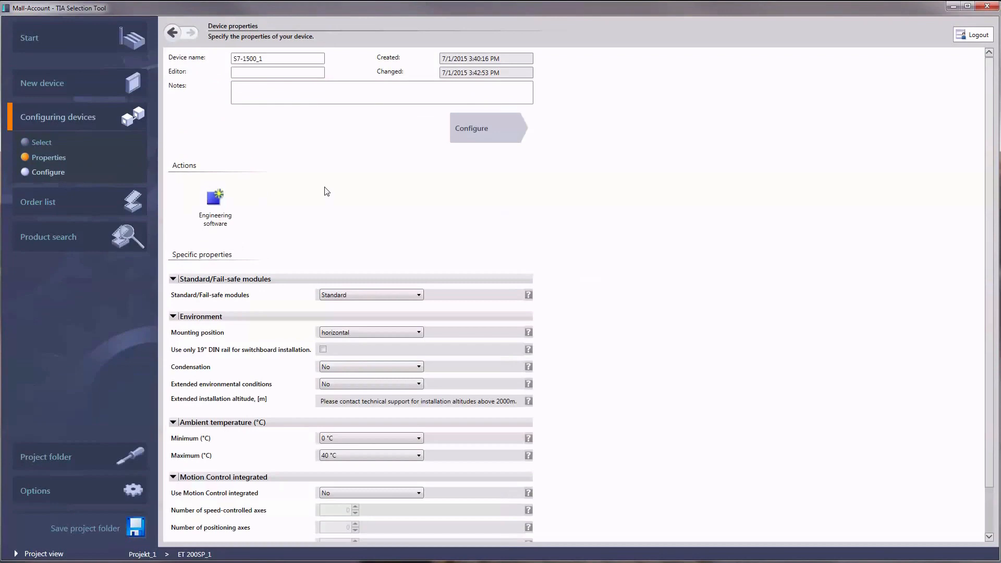
pyautogui.click(471, 128)
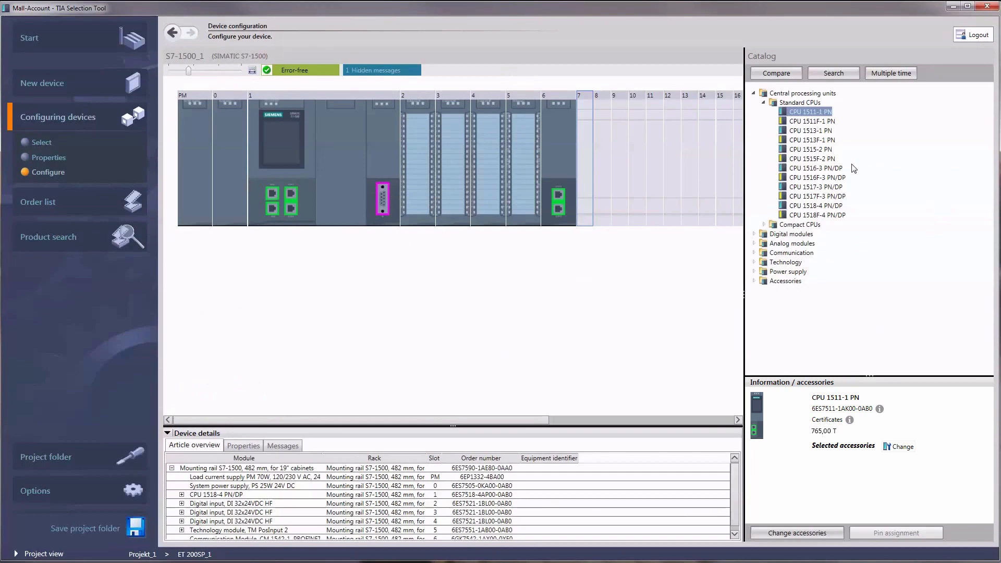
pyautogui.moveTo(816, 168)
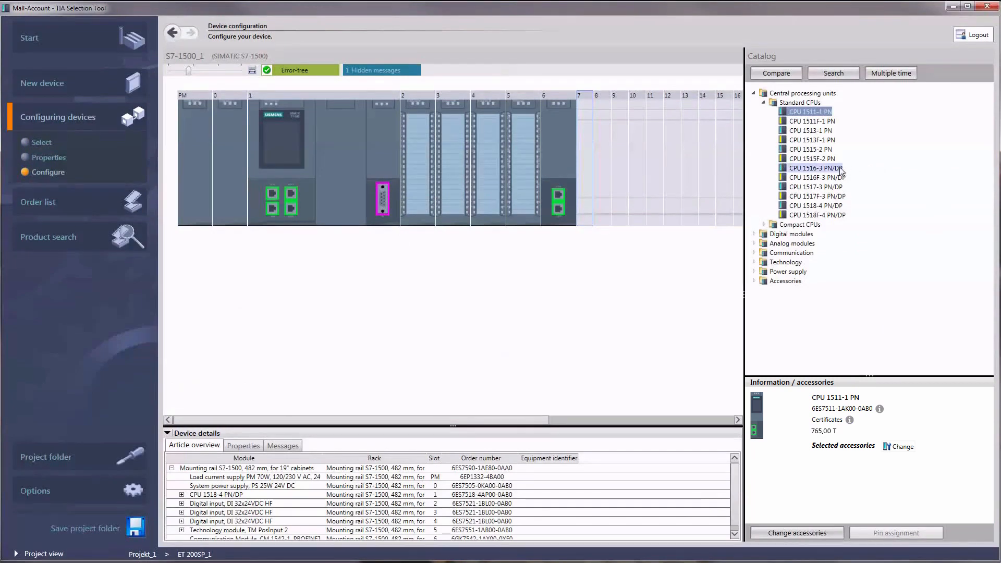
pyautogui.click(816, 168)
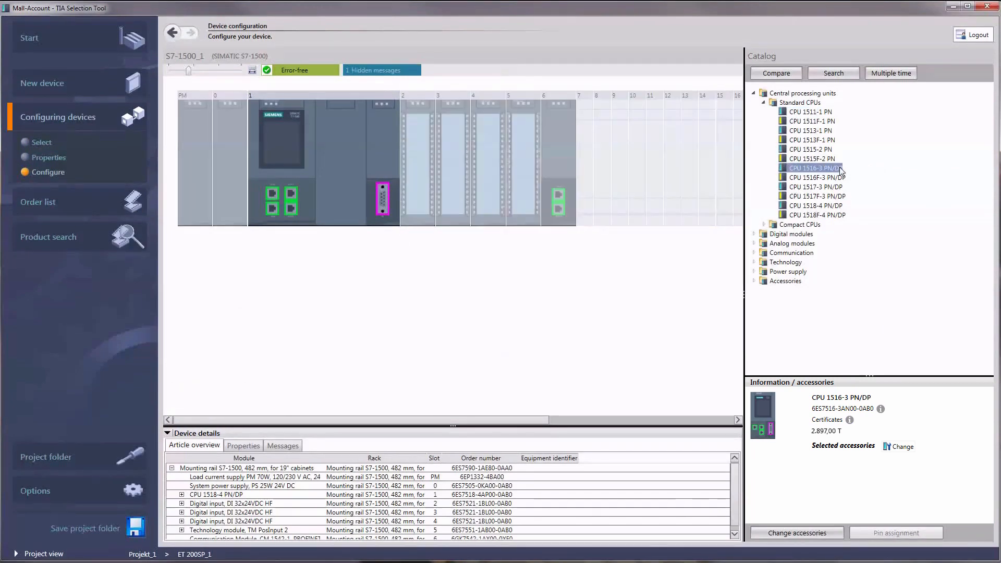
pyautogui.moveTo(875, 171)
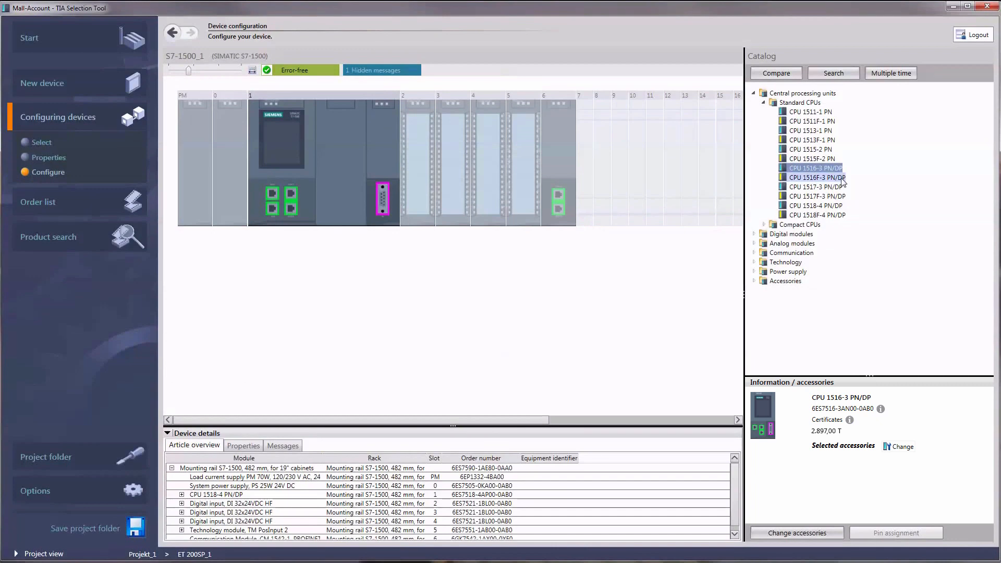
pyautogui.click(815, 177)
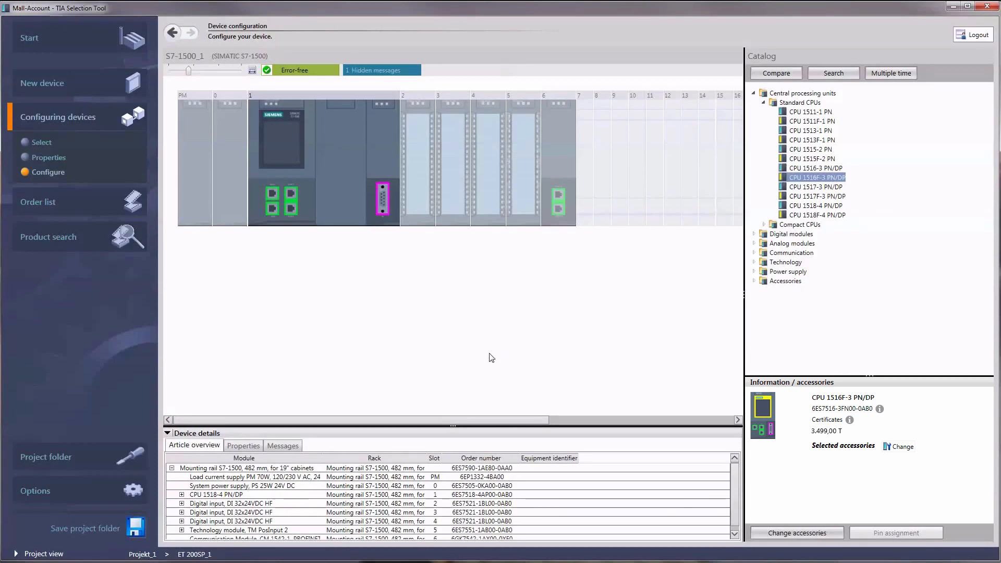
pyautogui.moveTo(62, 531)
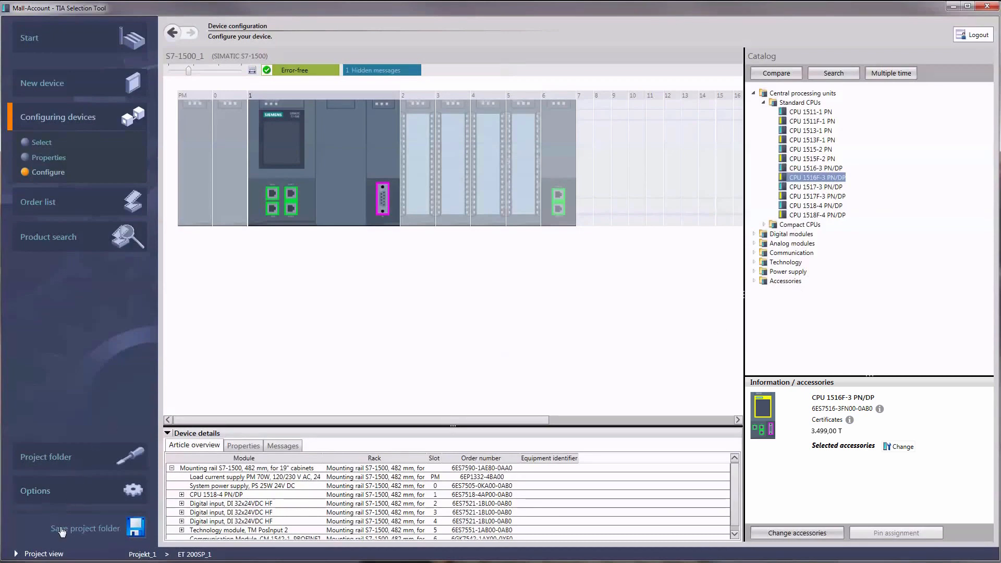
# Switch to the project navigation view and show S7-1500_1's rack configuration.
pyautogui.click(44, 554)
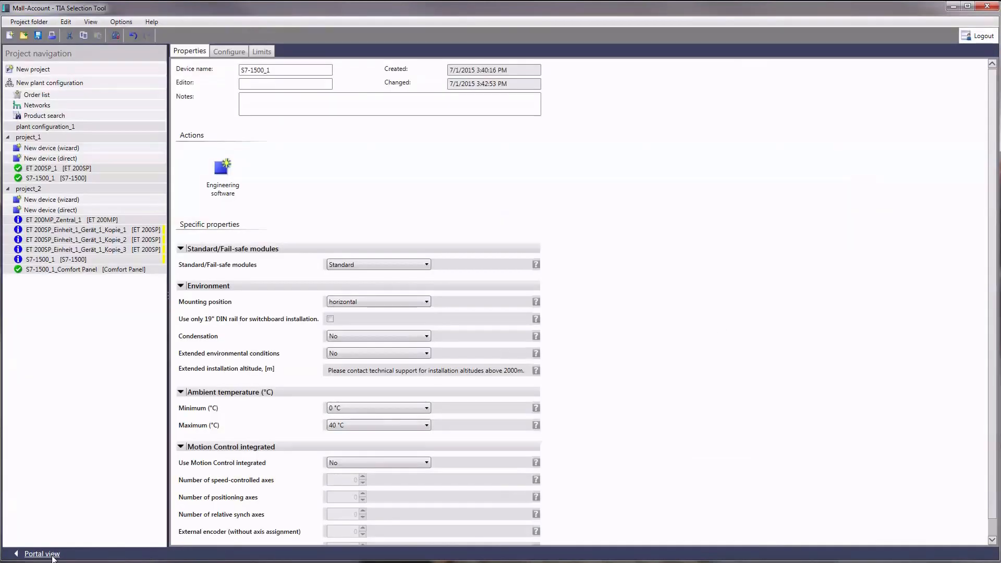
pyautogui.moveTo(196, 251)
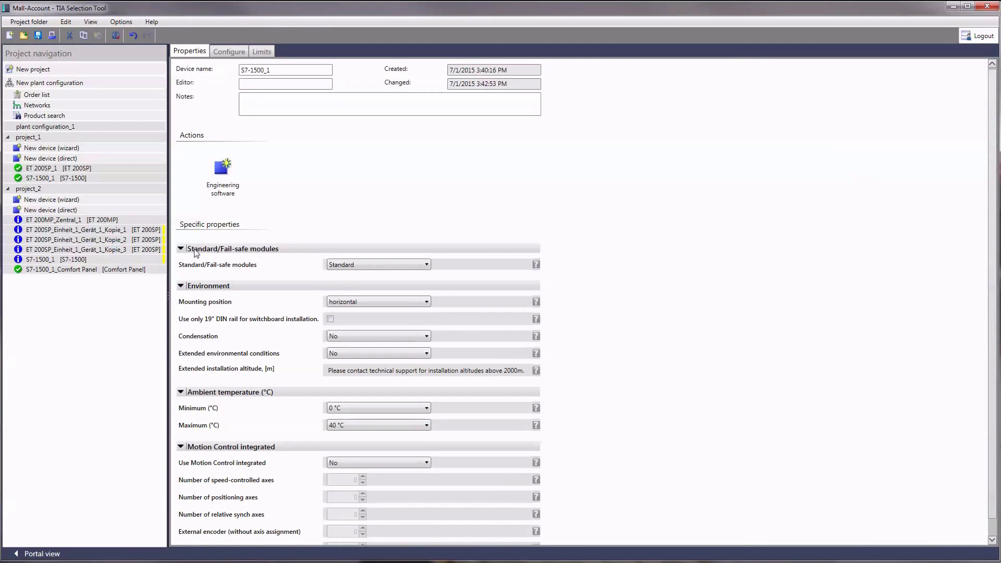
pyautogui.moveTo(234, 56)
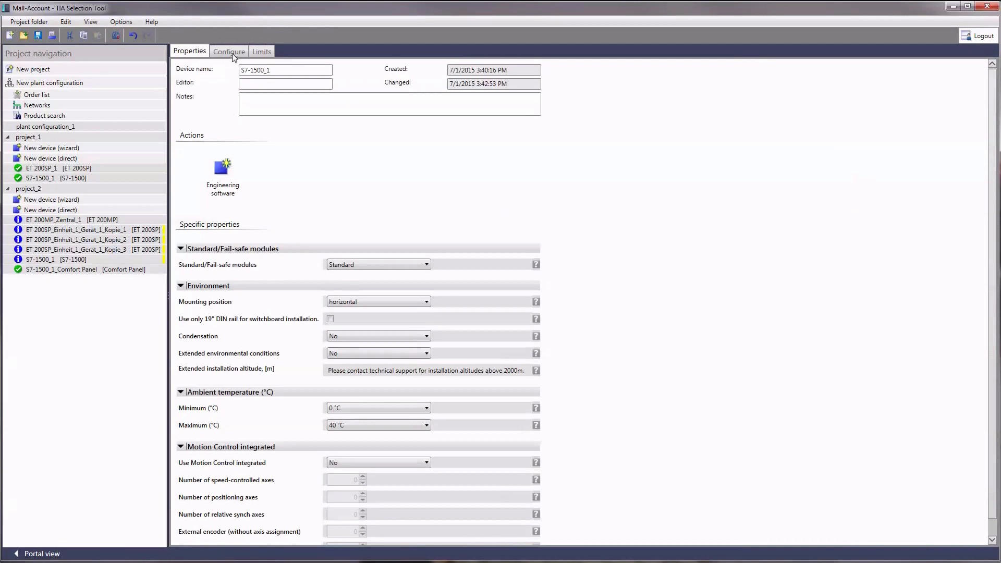
pyautogui.click(228, 51)
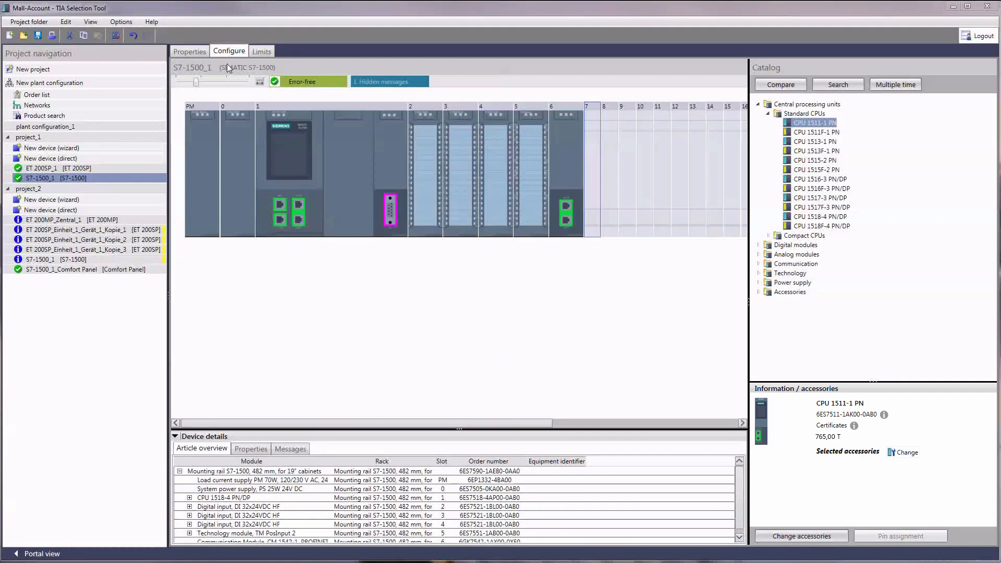
pyautogui.click(45, 127)
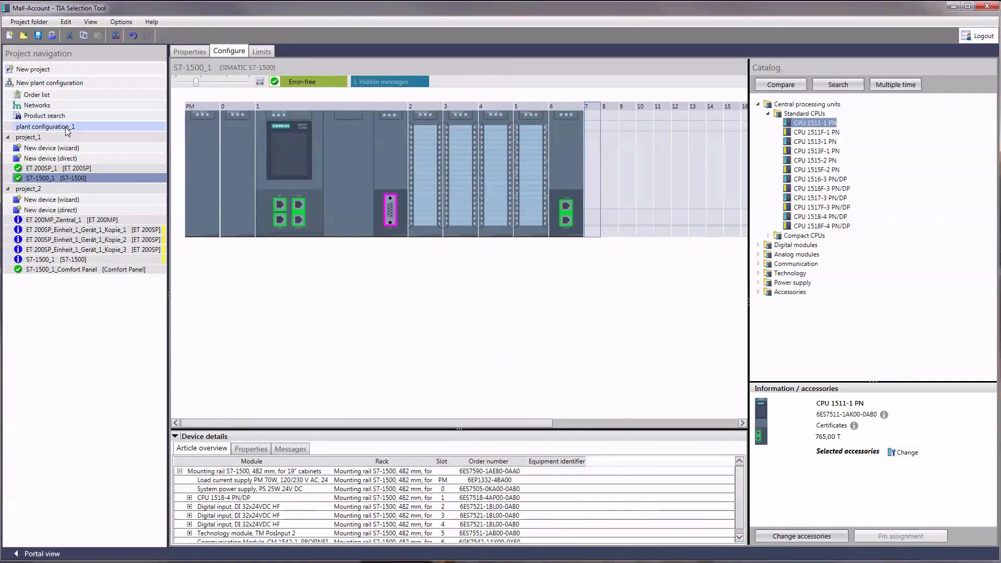
# Open plant configuration_1's settings, glance at Help, and view the Result device list with prices.
pyautogui.click(45, 126)
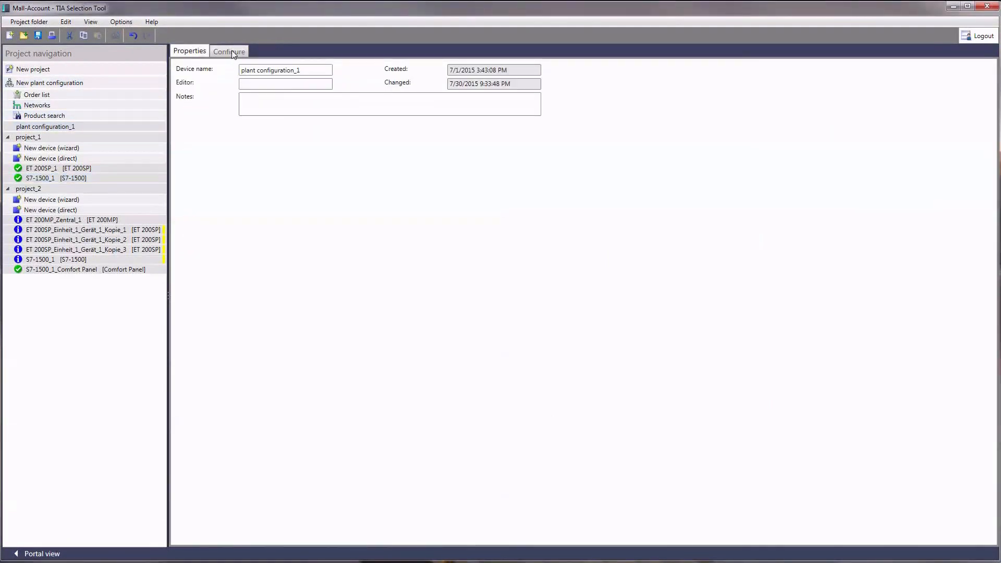
pyautogui.click(228, 51)
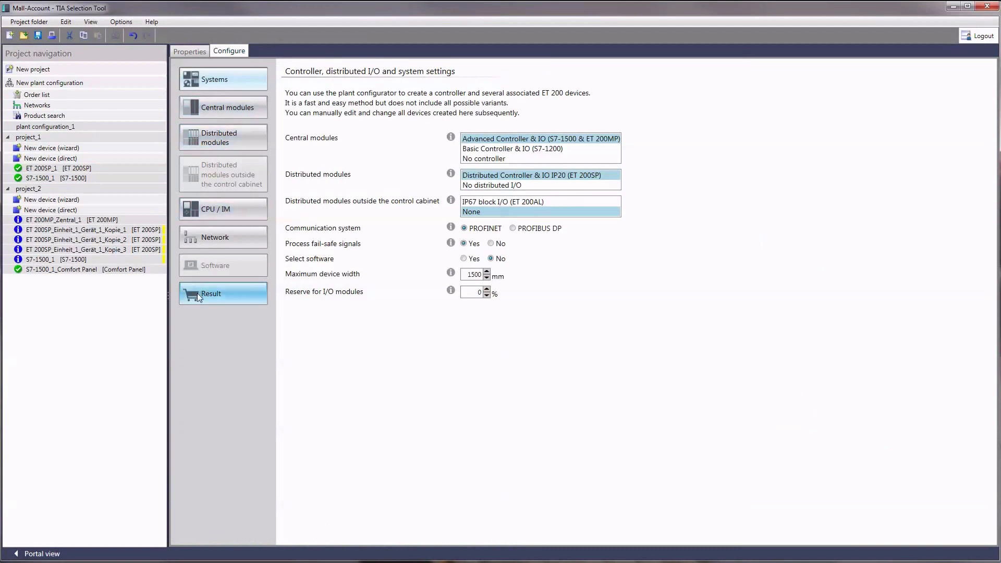
pyautogui.moveTo(151, 21)
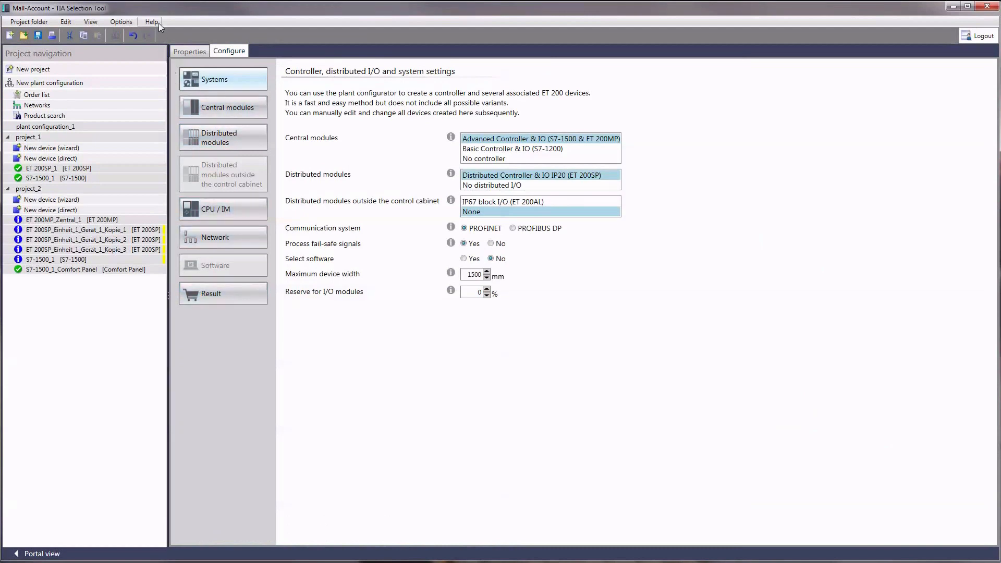
pyautogui.click(151, 21)
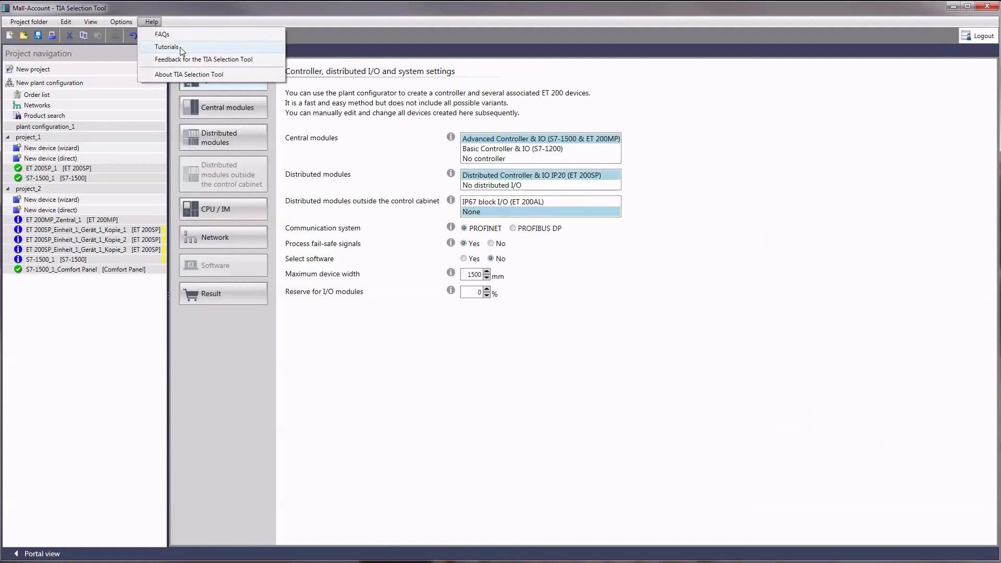
pyautogui.moveTo(237, 54)
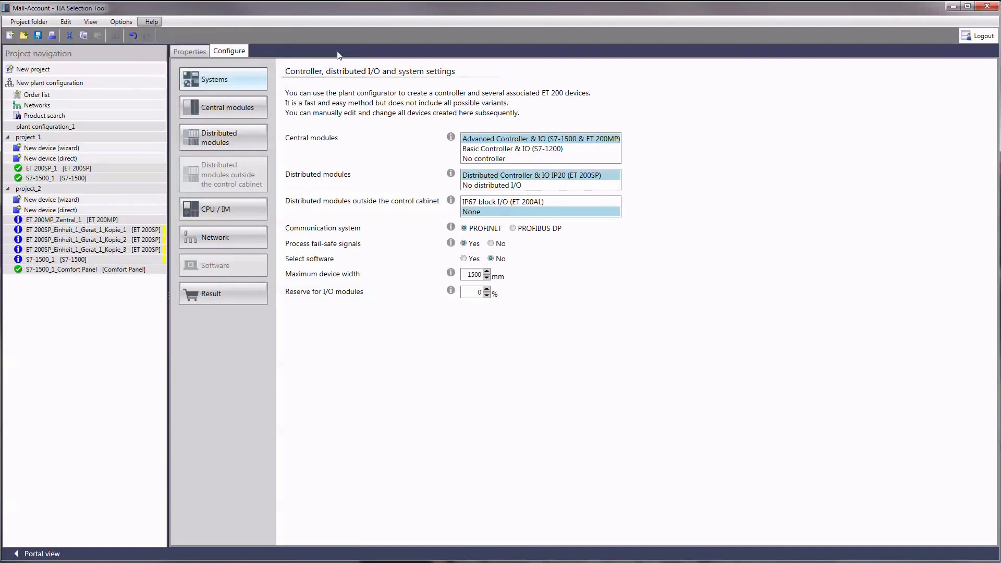
pyautogui.moveTo(231, 261)
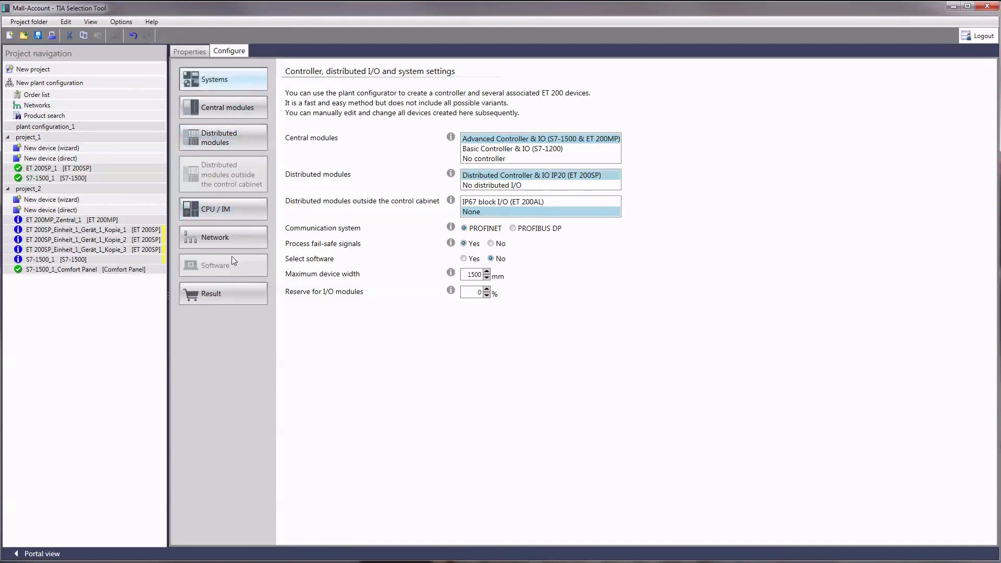
pyautogui.click(223, 294)
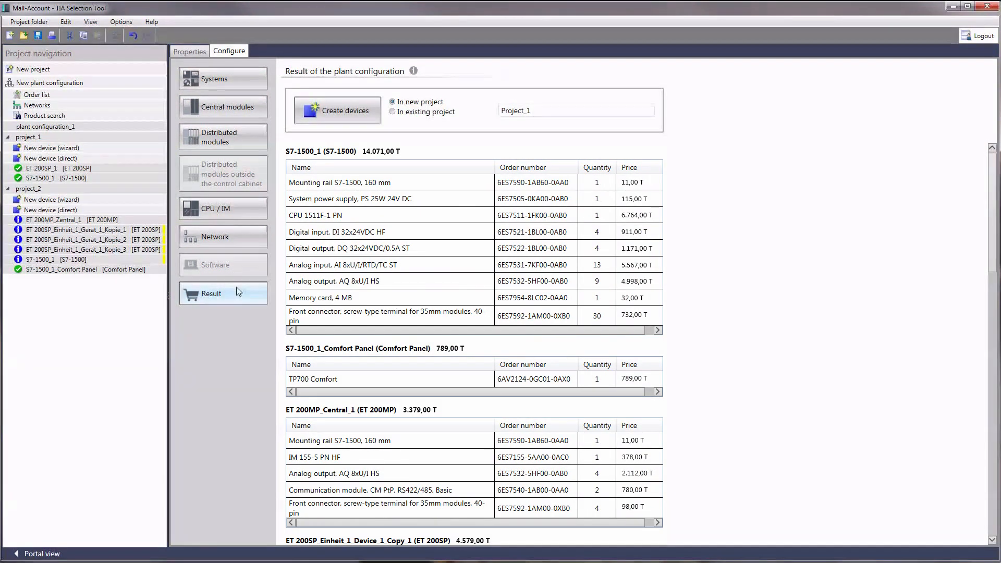
pyautogui.moveTo(259, 253)
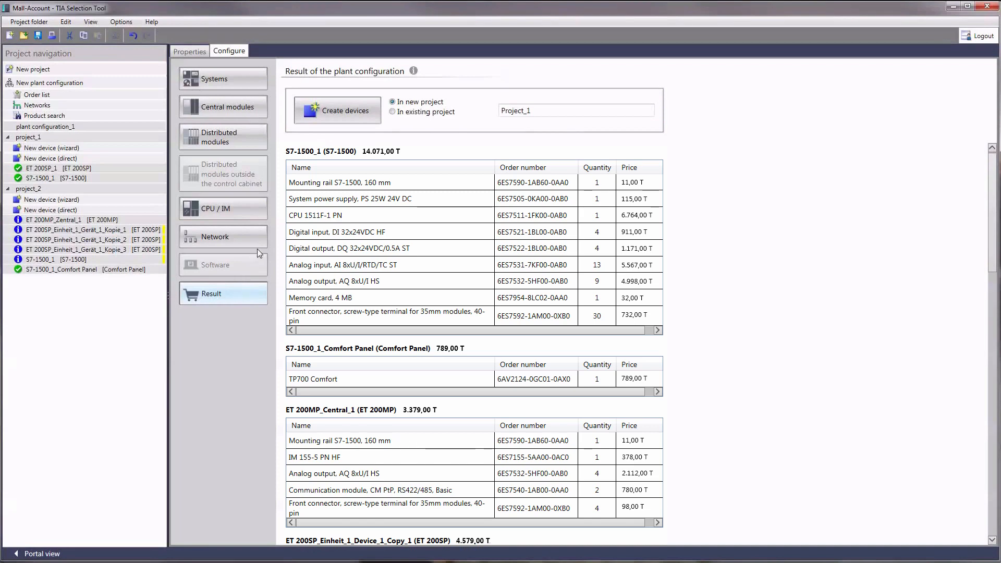
# Choose CPU 1518F-4 PN/DP as the controller under CPU / IM.
pyautogui.click(223, 208)
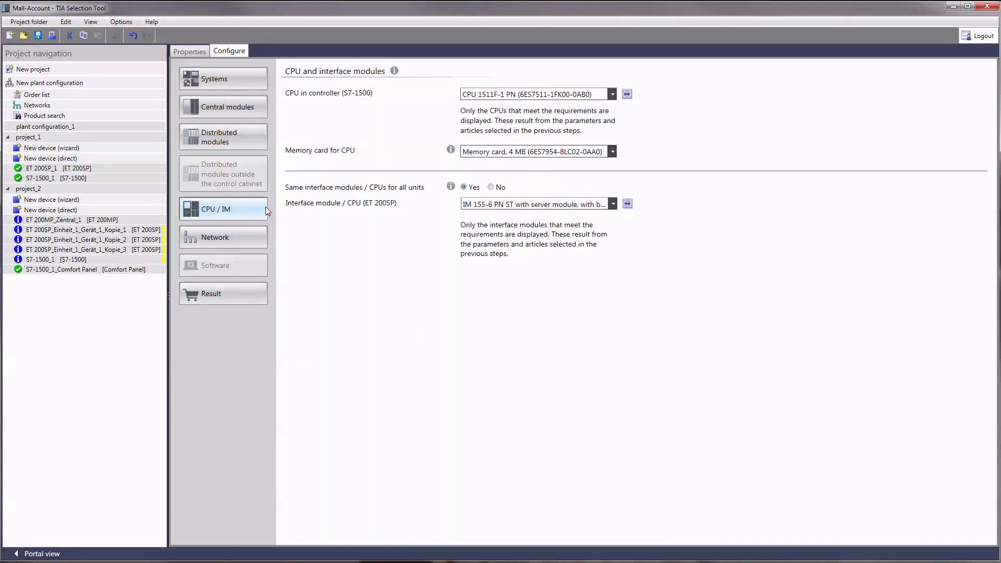
pyautogui.click(611, 94)
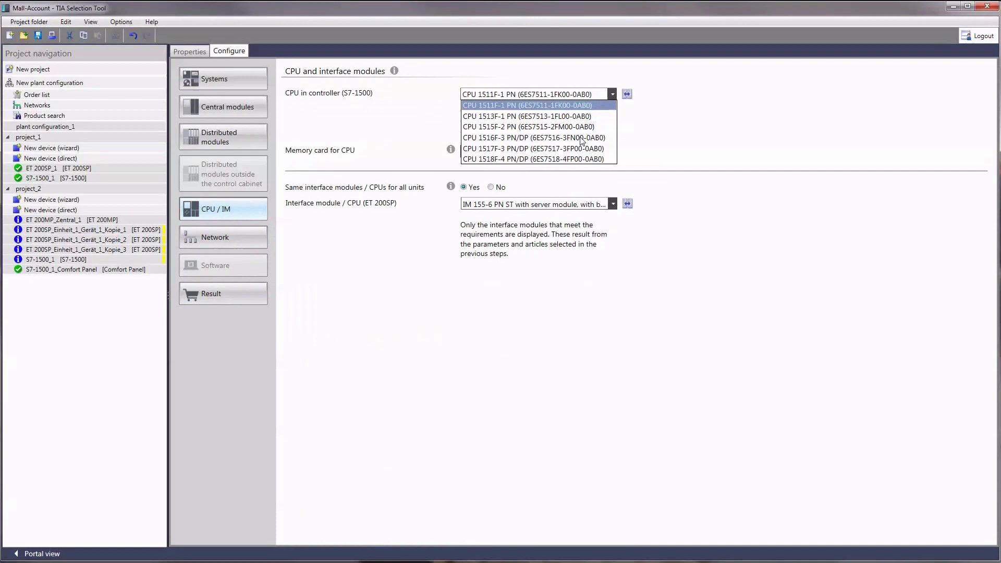
pyautogui.click(536, 159)
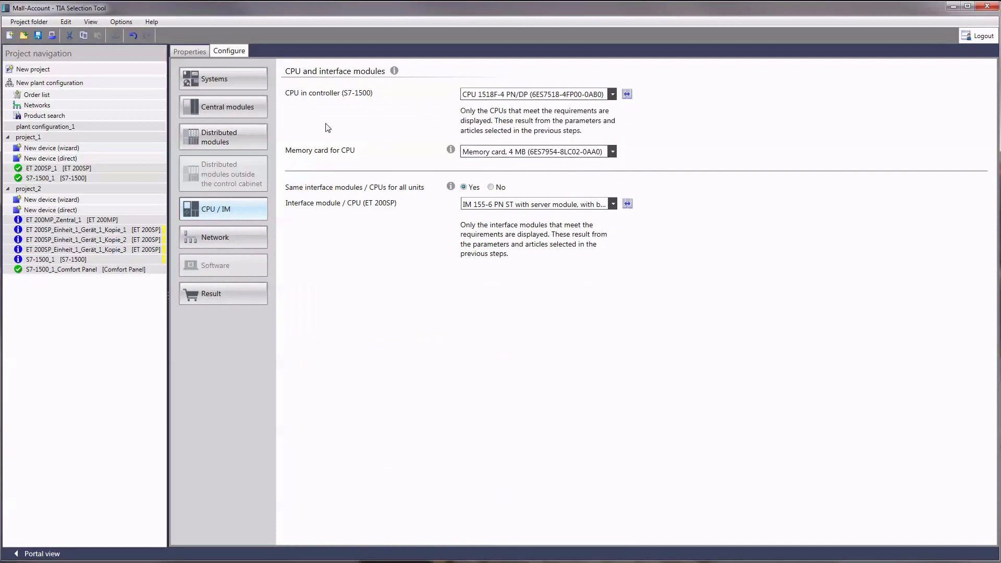
# Create the devices in new project_3 and view the order list grouped by project.
pyautogui.click(222, 293)
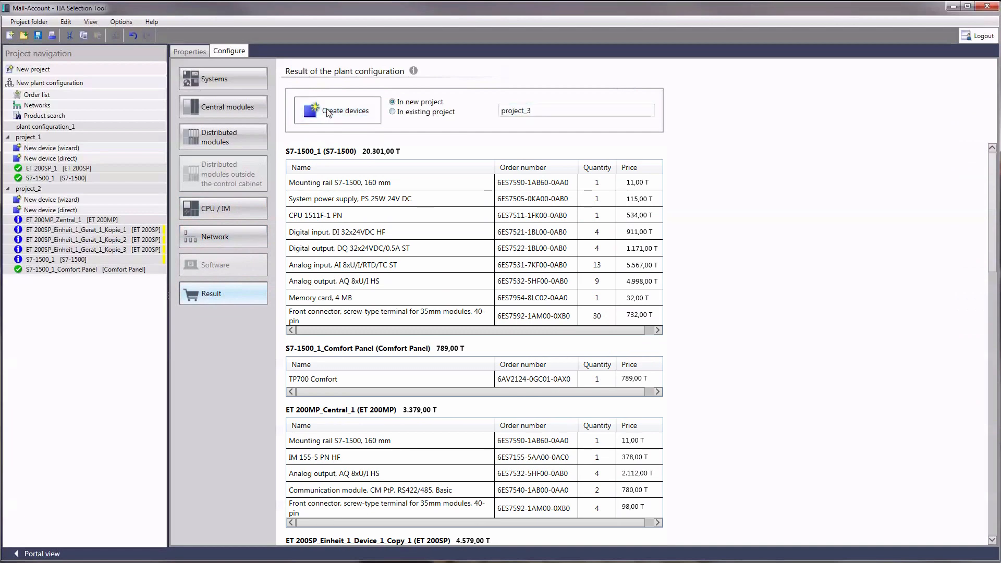
pyautogui.click(337, 110)
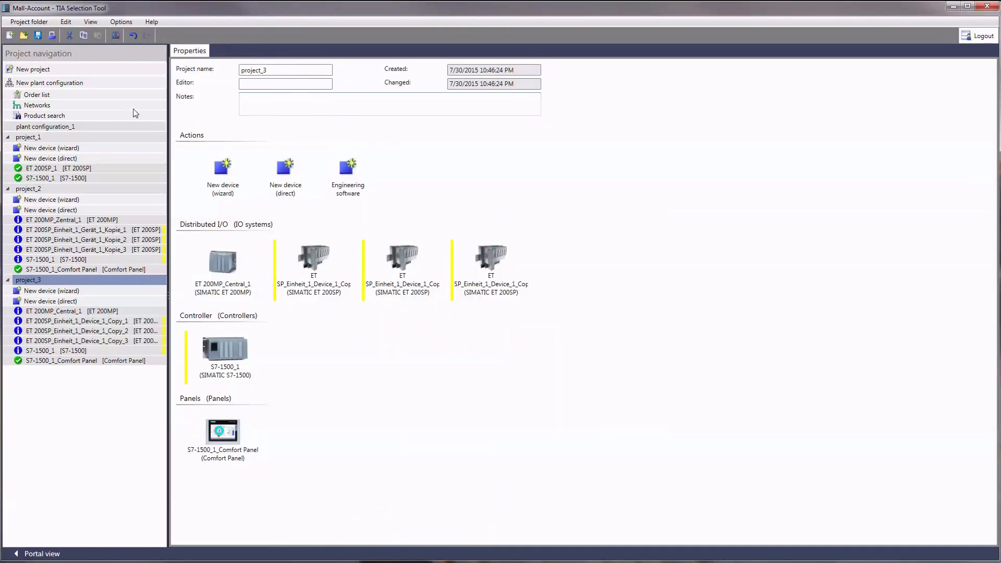
pyautogui.click(36, 95)
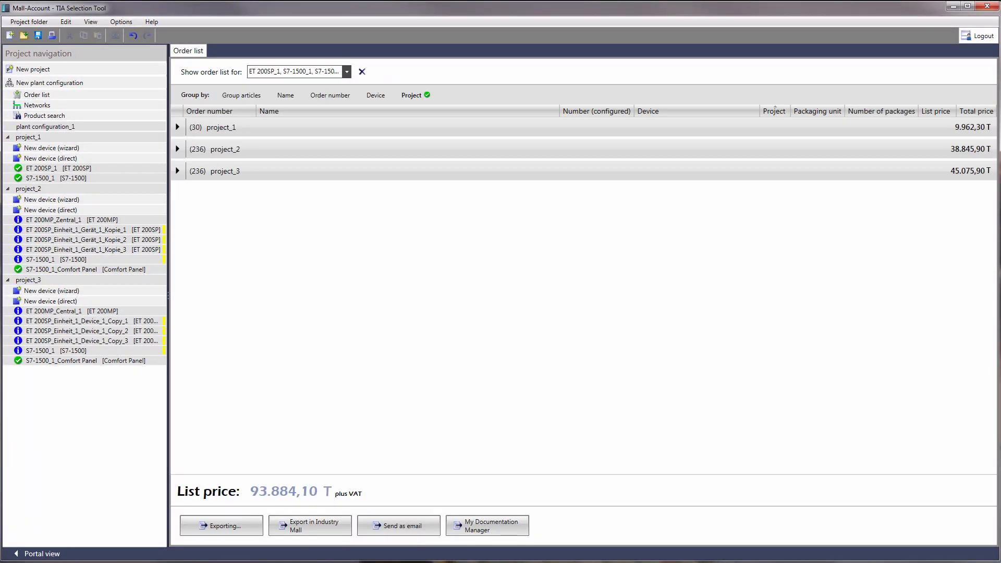